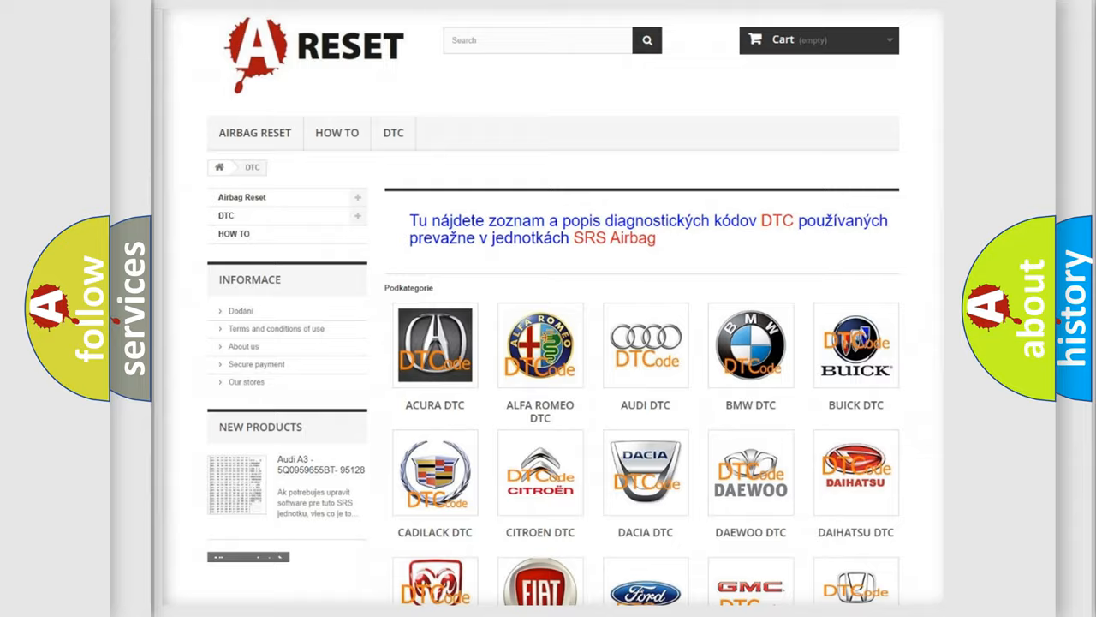
Open the Jeep DTC tile and scroll through its airbag code subcategory grid and back up
scroll(down, 3)
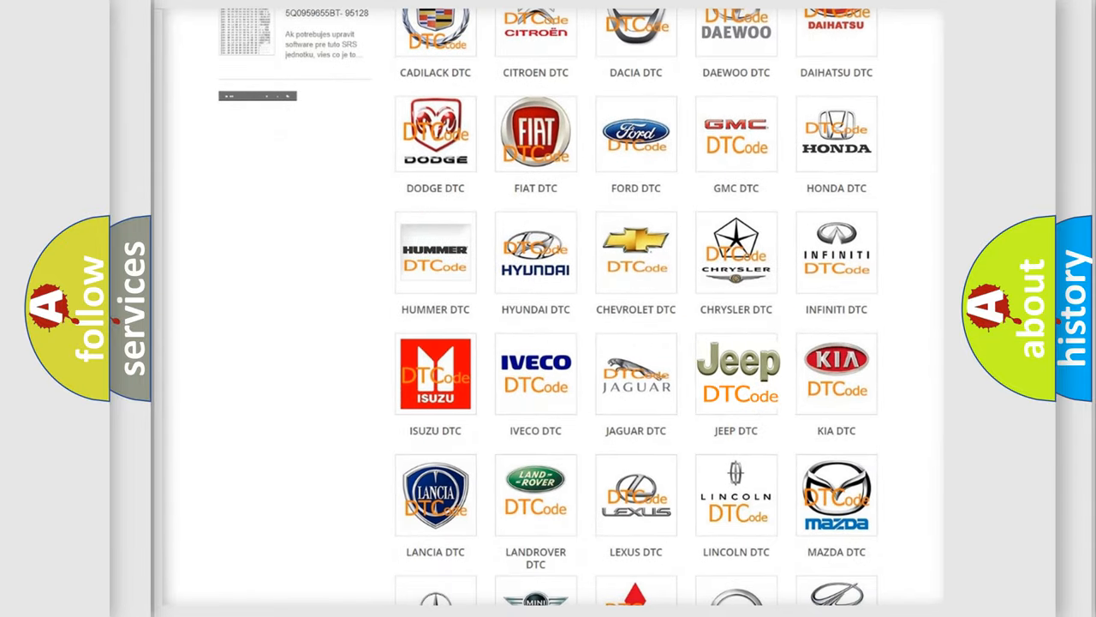
click(736, 372)
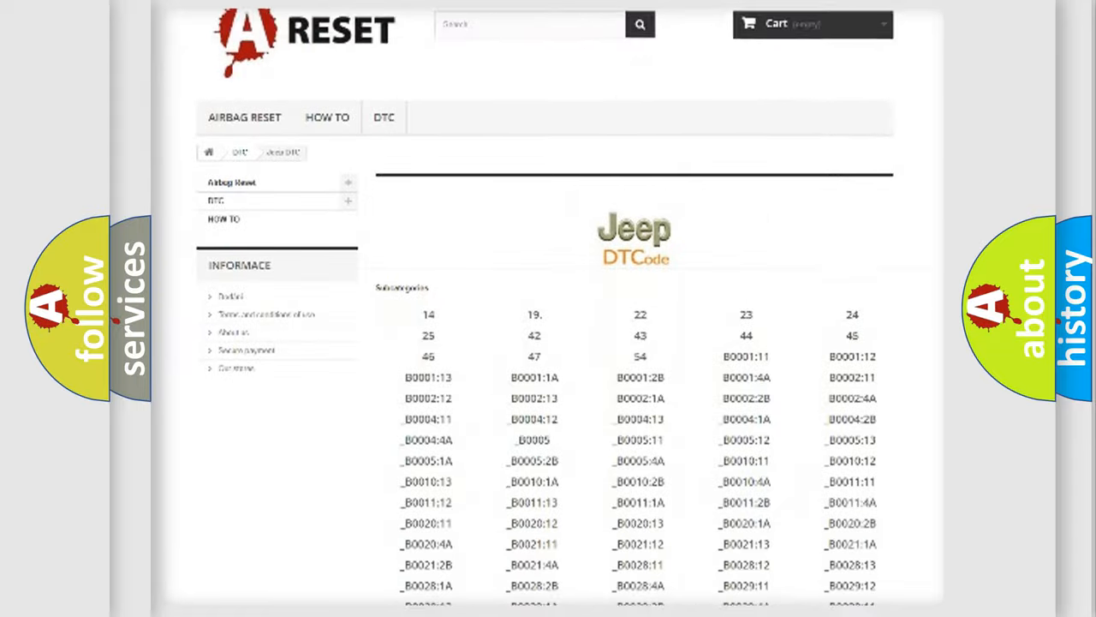
scroll(down, 3)
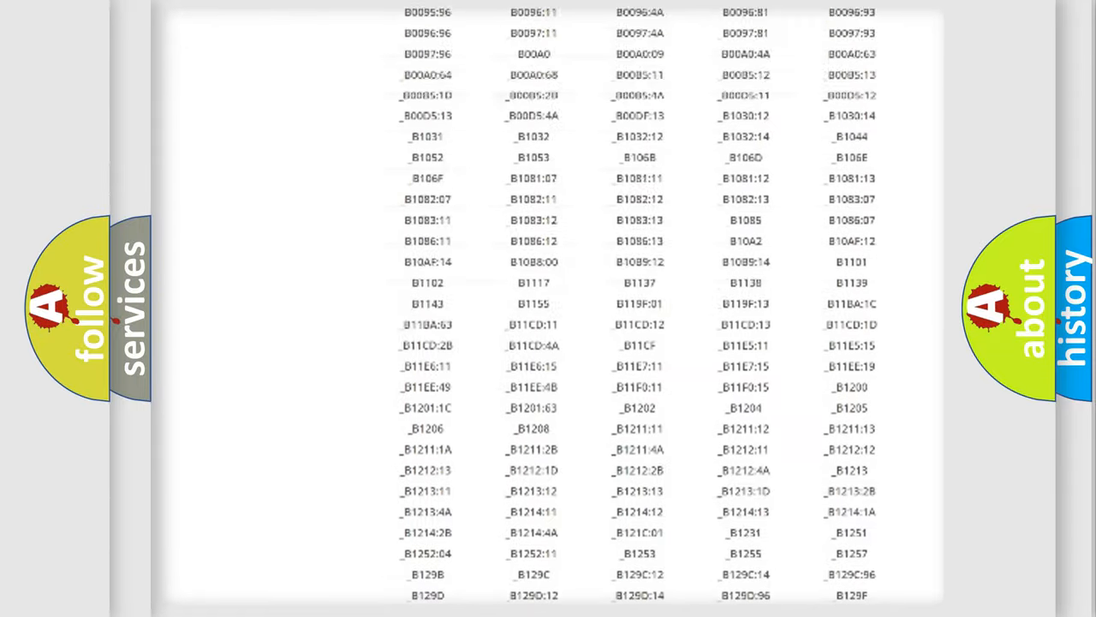
scroll(up, 3)
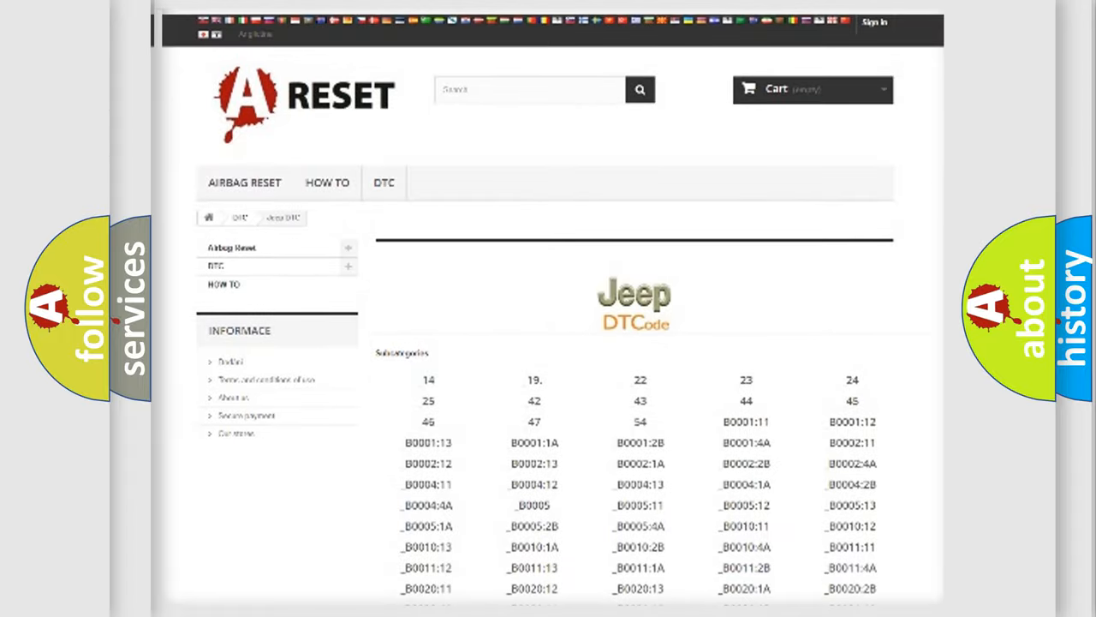